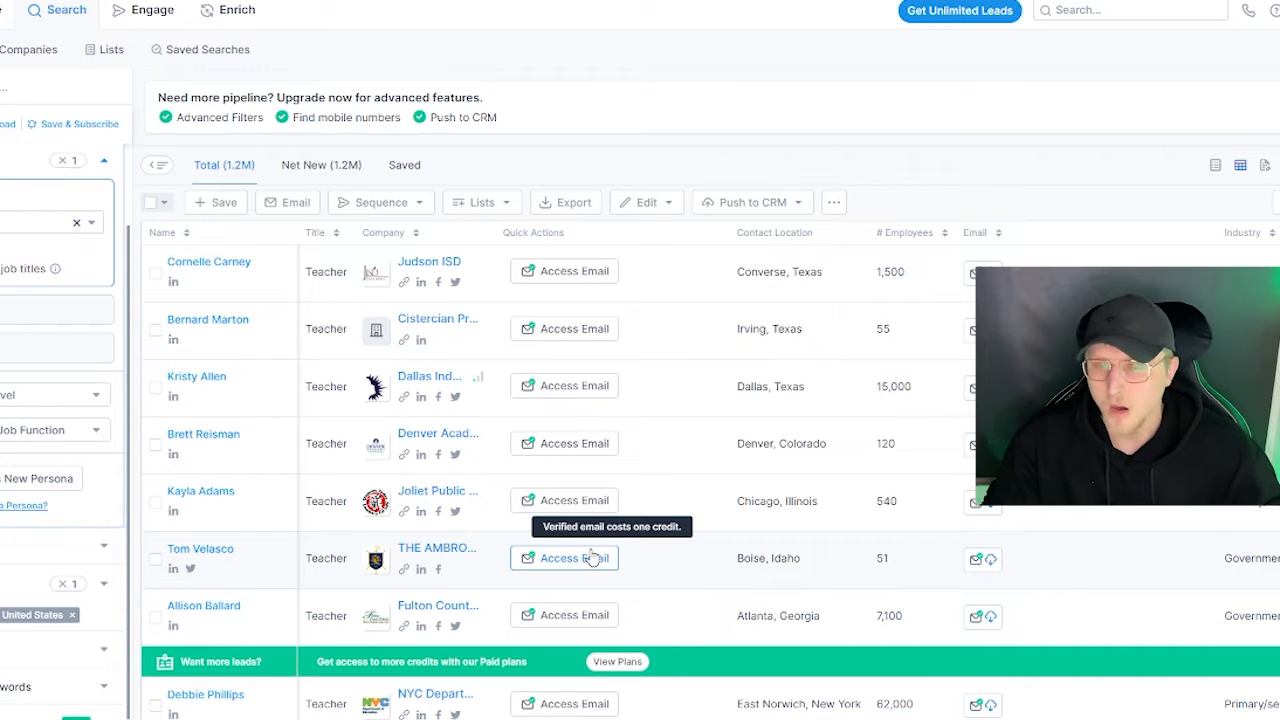
pyautogui.moveTo(510, 548)
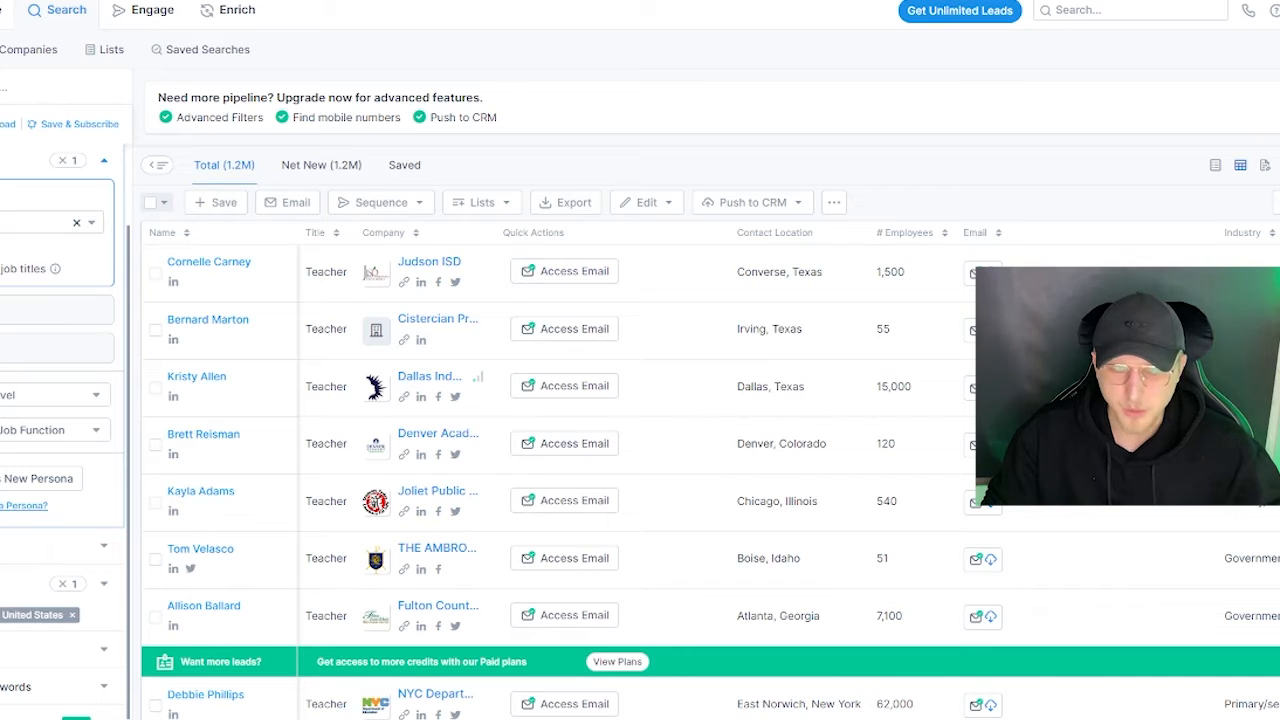
pyautogui.moveTo(673, 269)
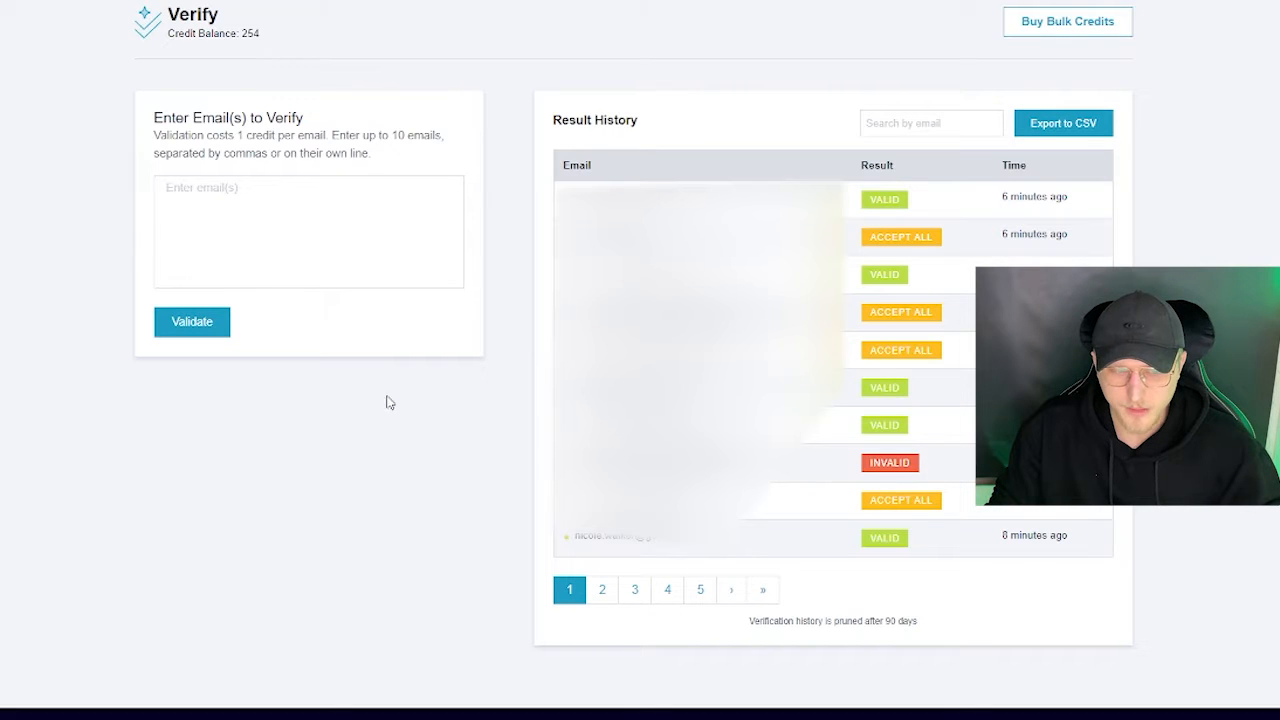
pyautogui.moveTo(602, 589)
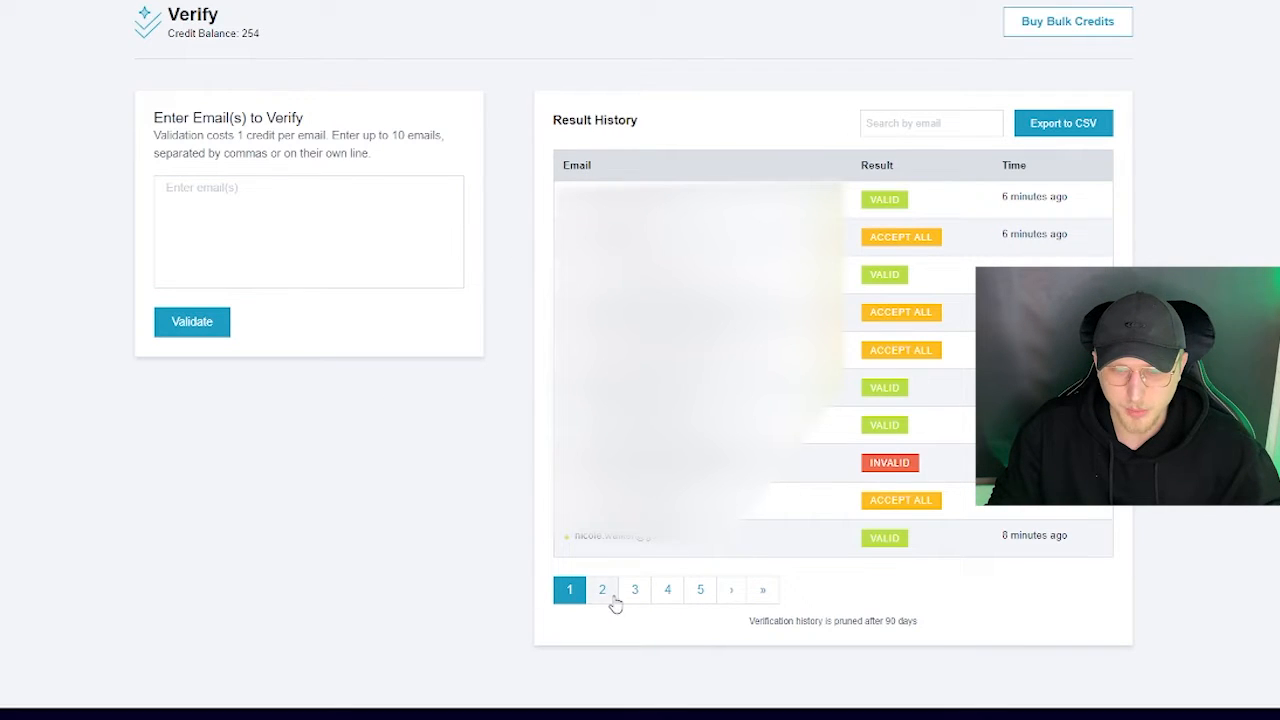
pyautogui.moveTo(615, 598)
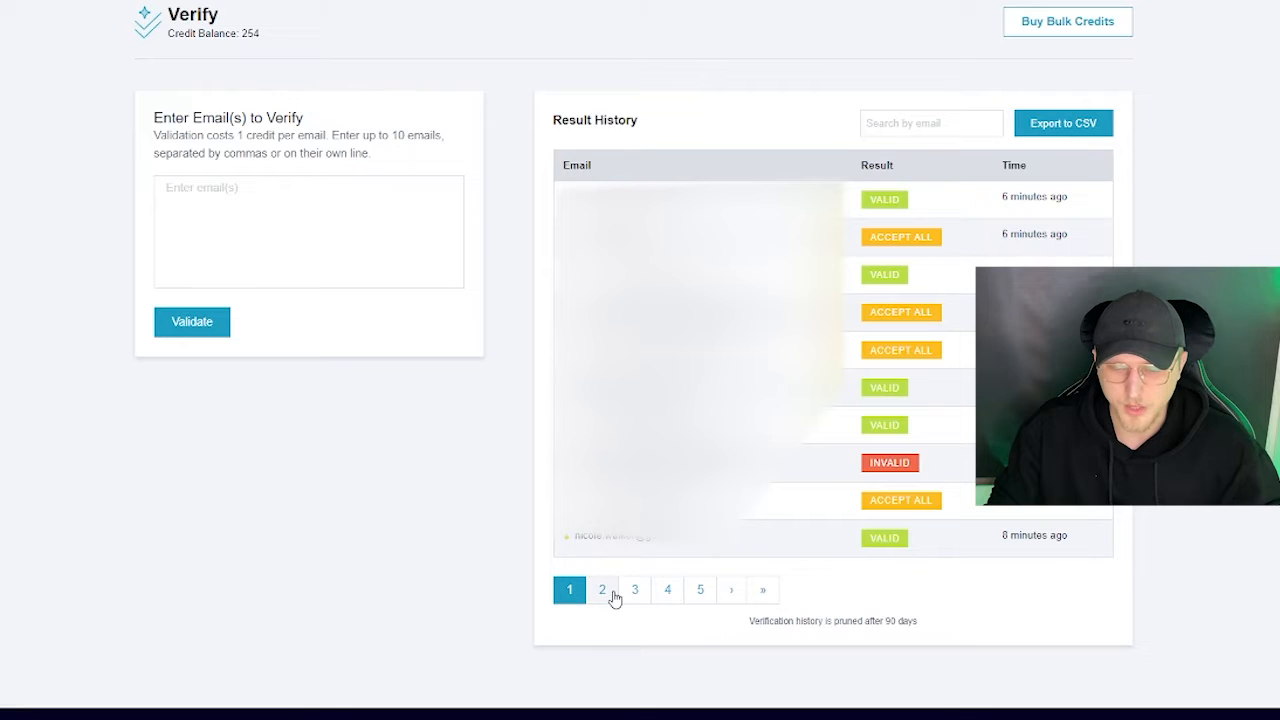
# Page forward through NeverBounce Result History, then settle back on page 5
pyautogui.click(729, 589)
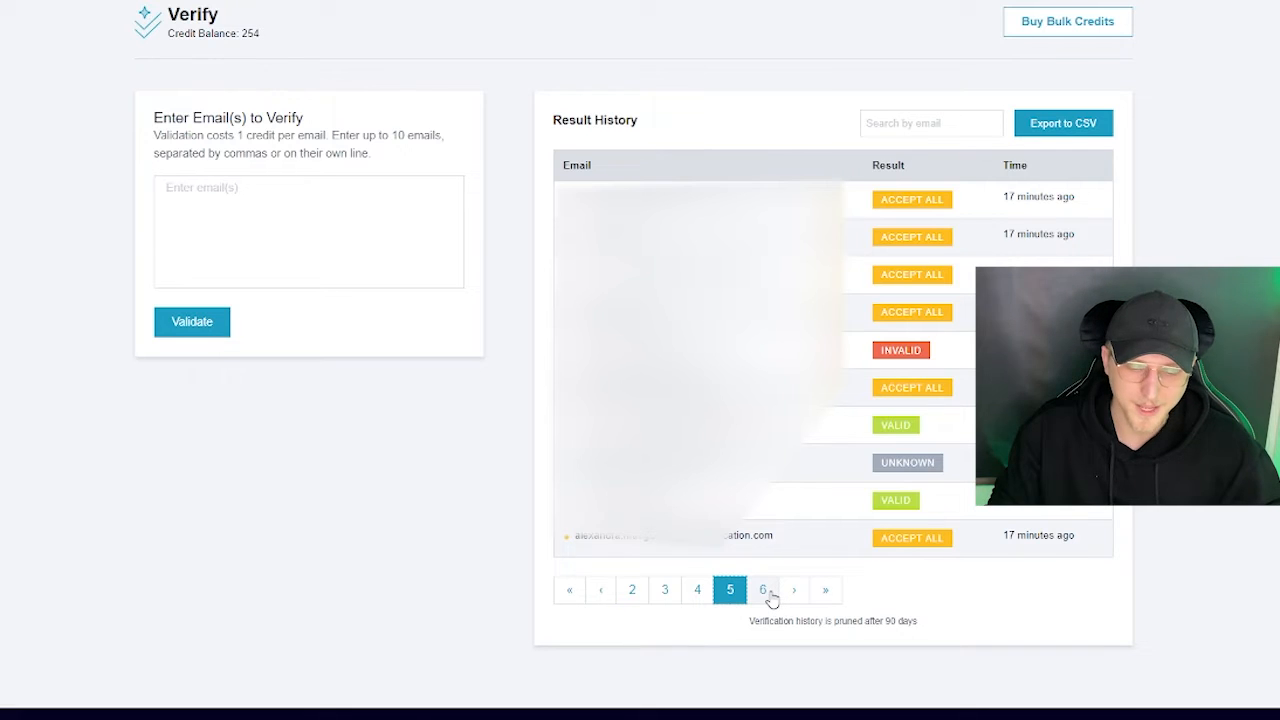
pyautogui.click(765, 589)
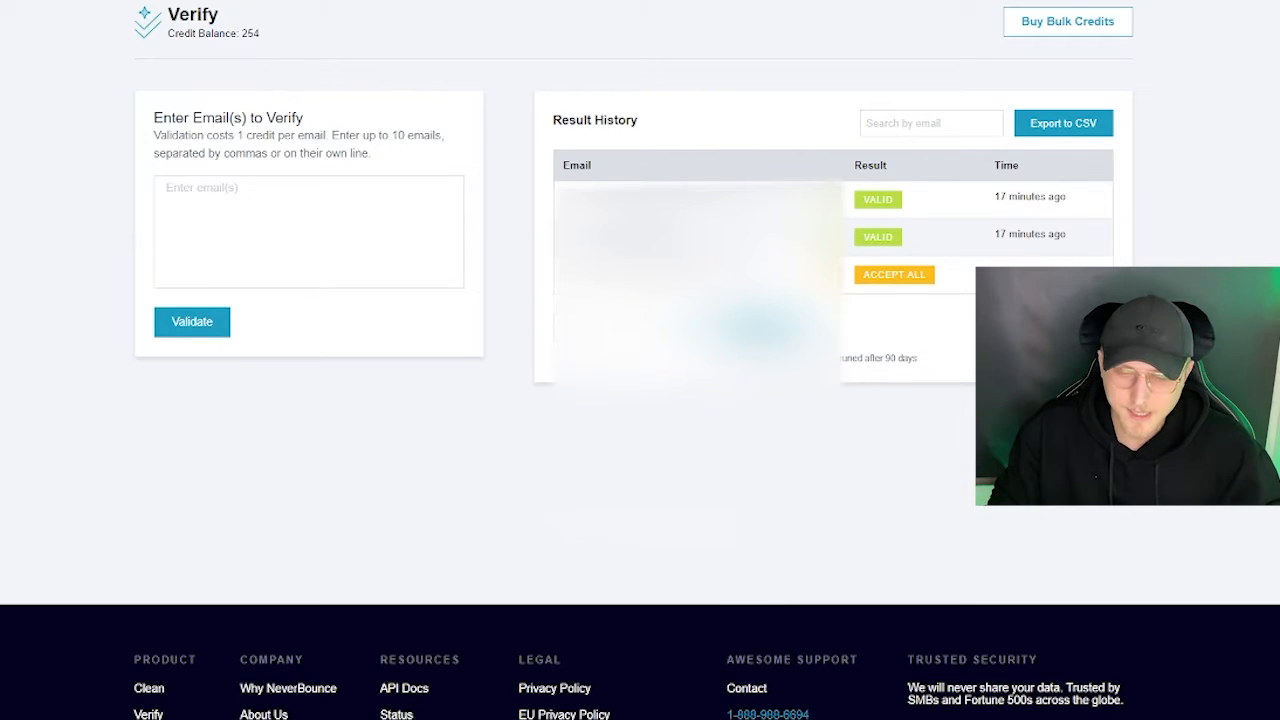
pyautogui.click(730, 589)
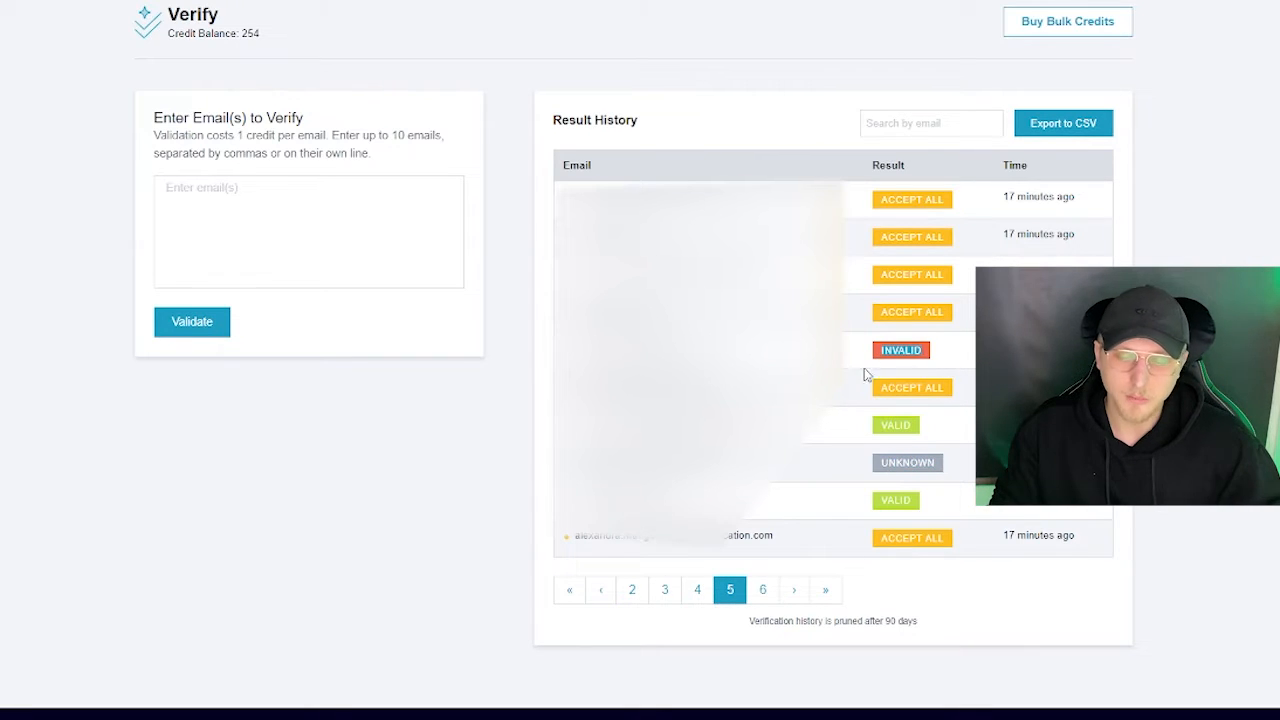
pyautogui.moveTo(930, 378)
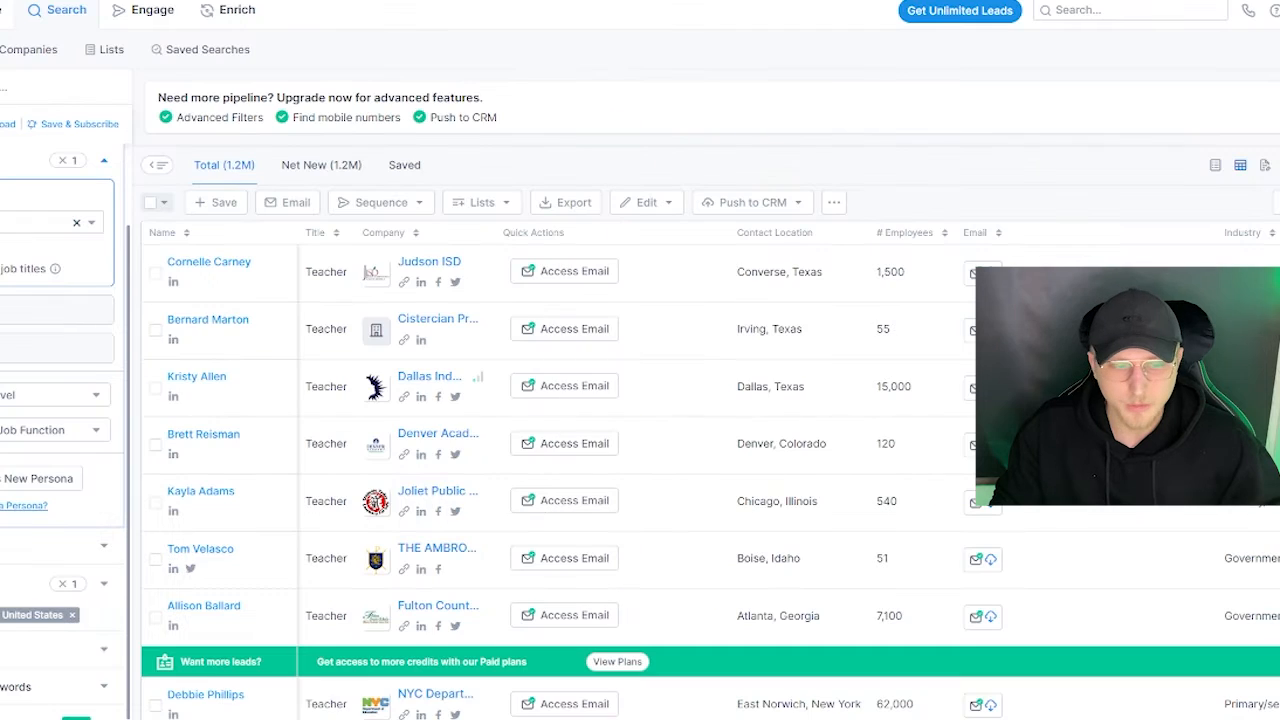
# Export the selected lawyer contacts' emails as CSV, accept the terms, and download the file
pyautogui.scroll(-3)
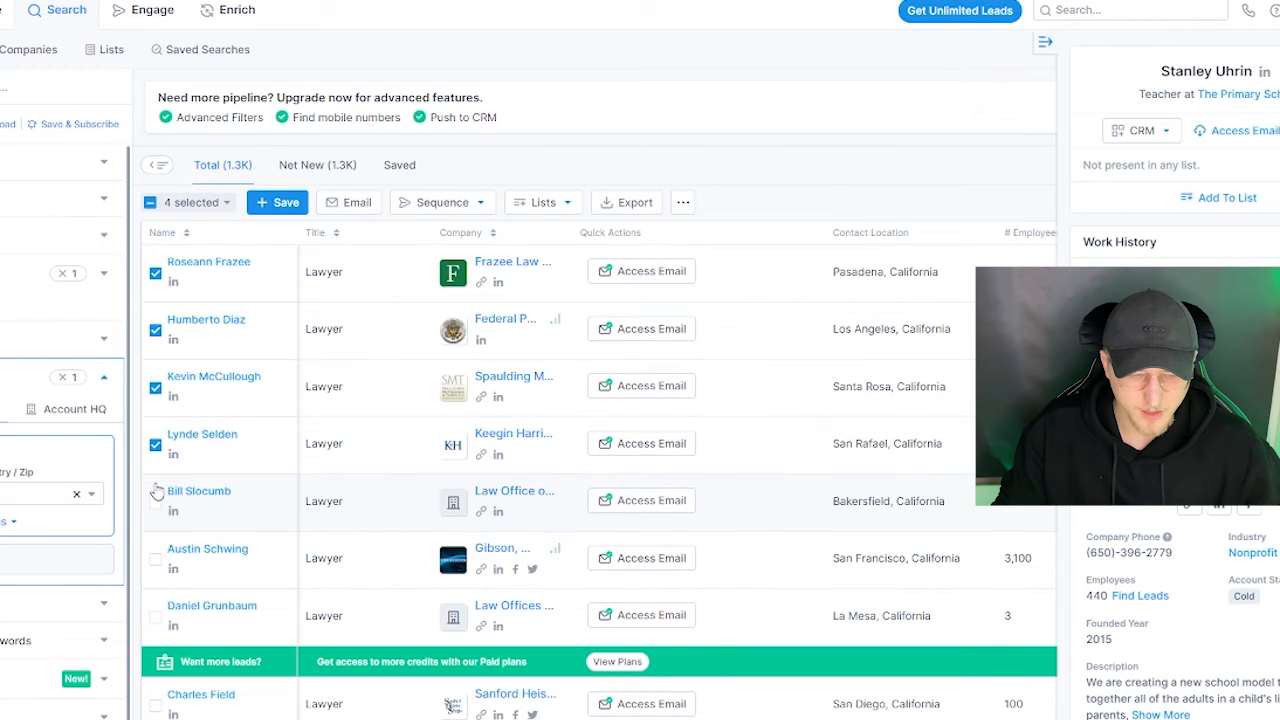
pyautogui.click(626, 202)
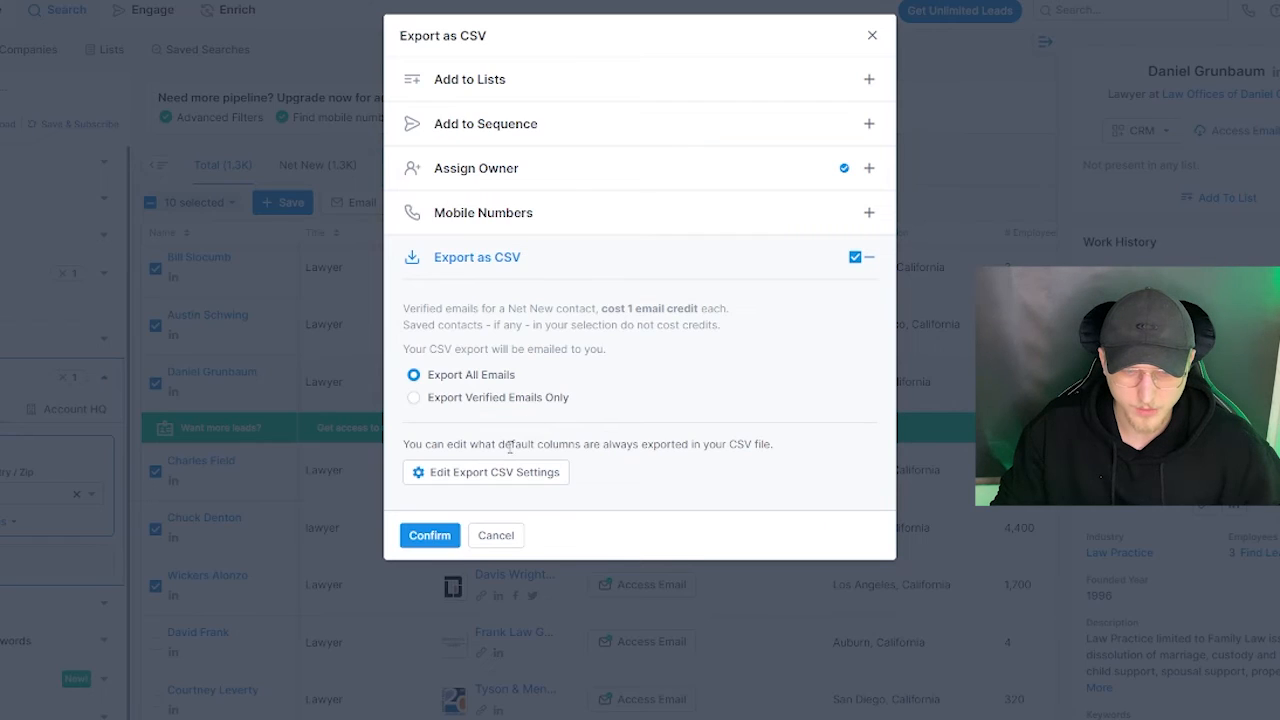
pyautogui.click(429, 535)
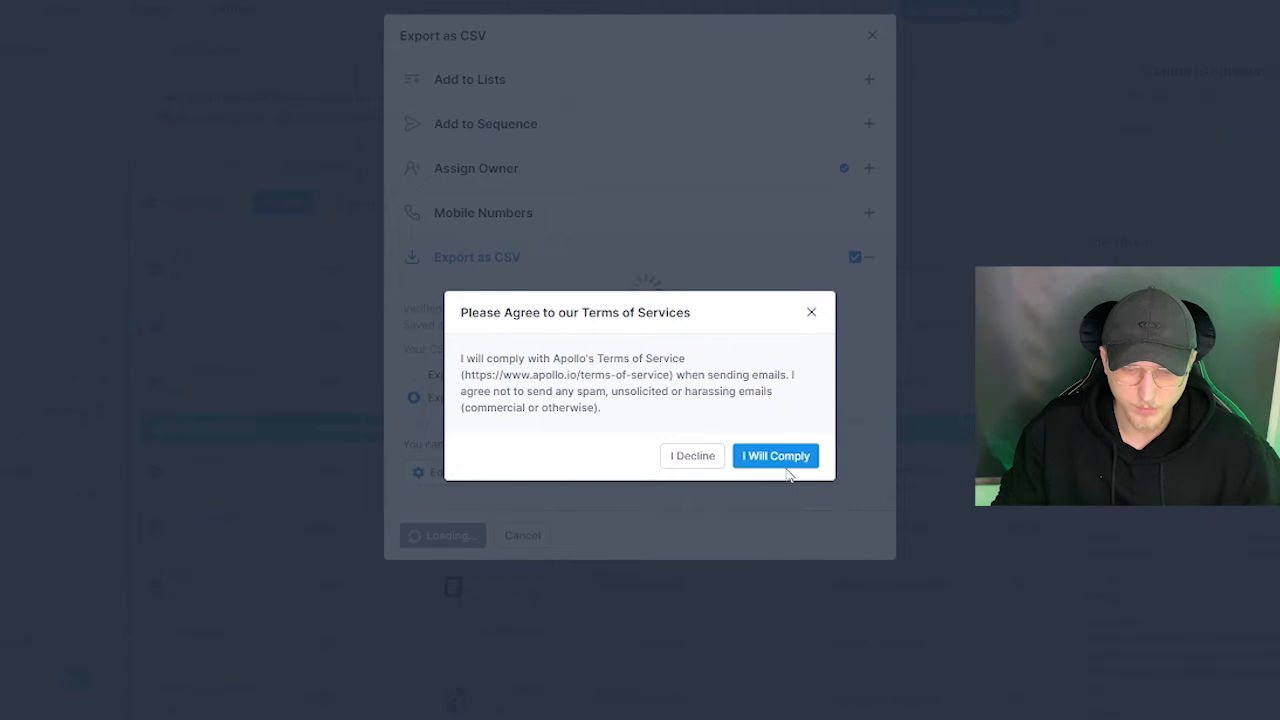
pyautogui.click(775, 455)
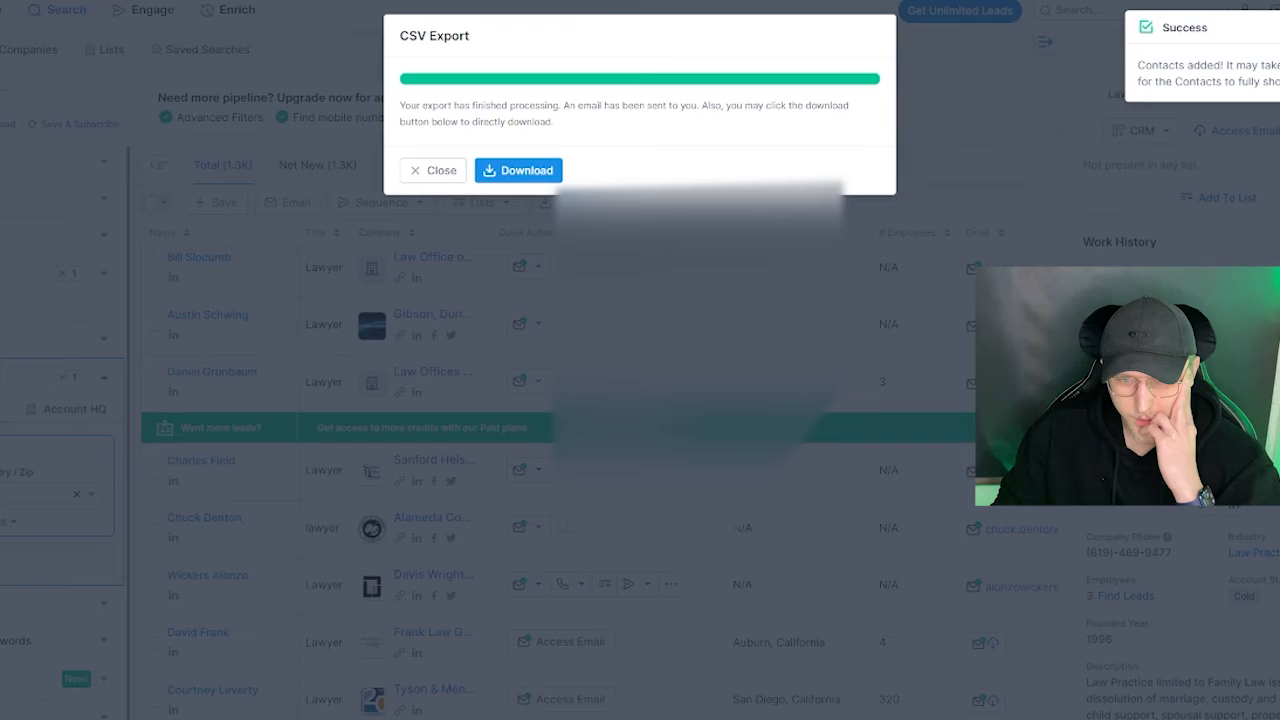
pyautogui.click(518, 170)
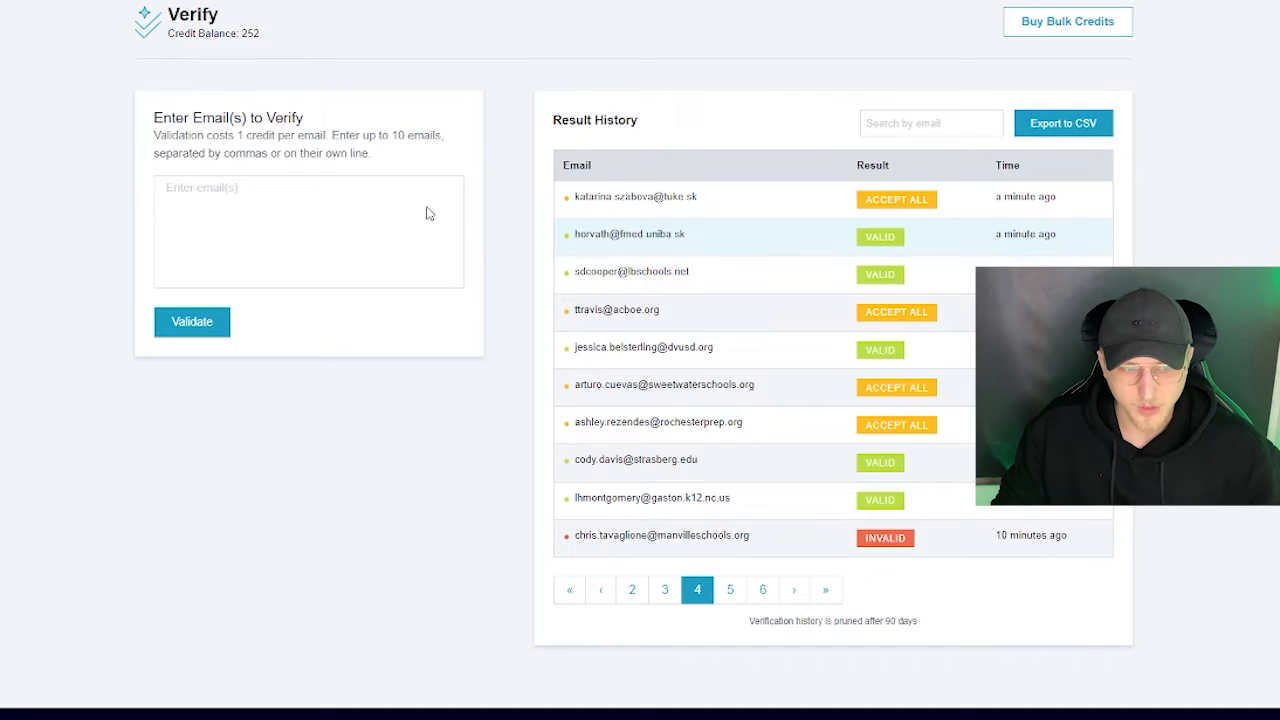
# Step through NeverBounce Result History pages 2, 3, 5 and 6 to review statuses
pyautogui.scroll(-3)
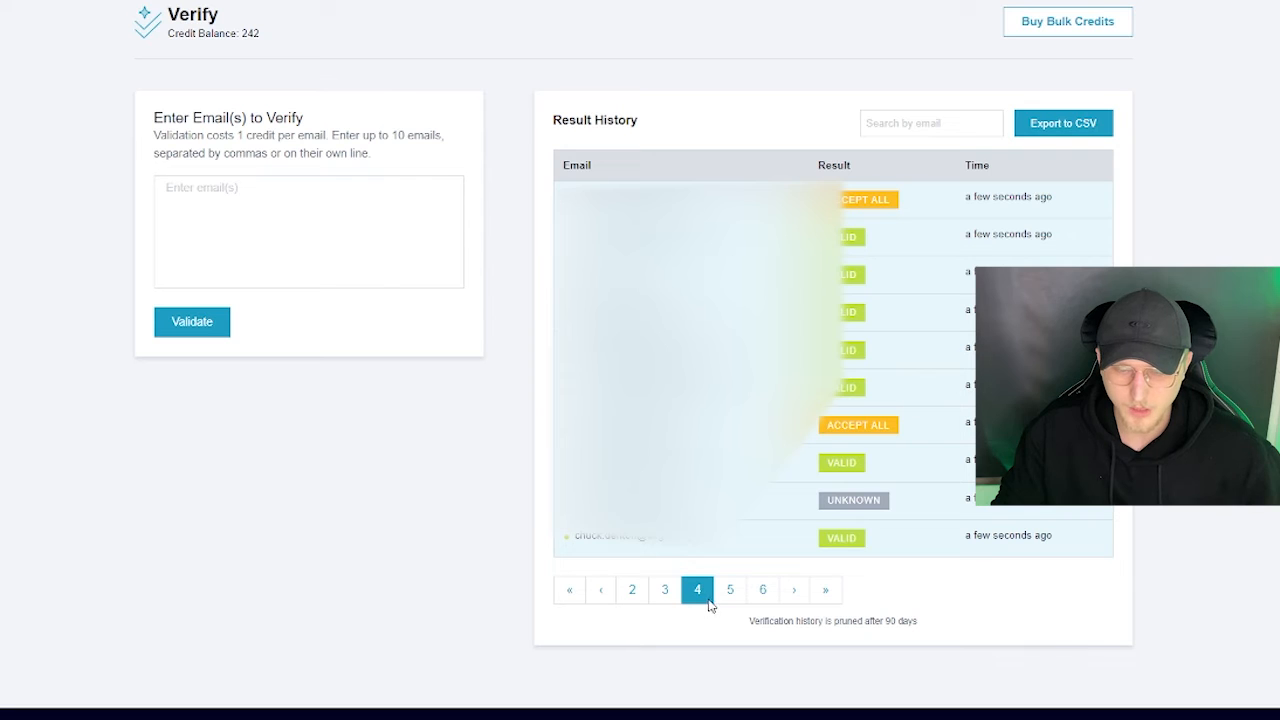
pyautogui.click(631, 589)
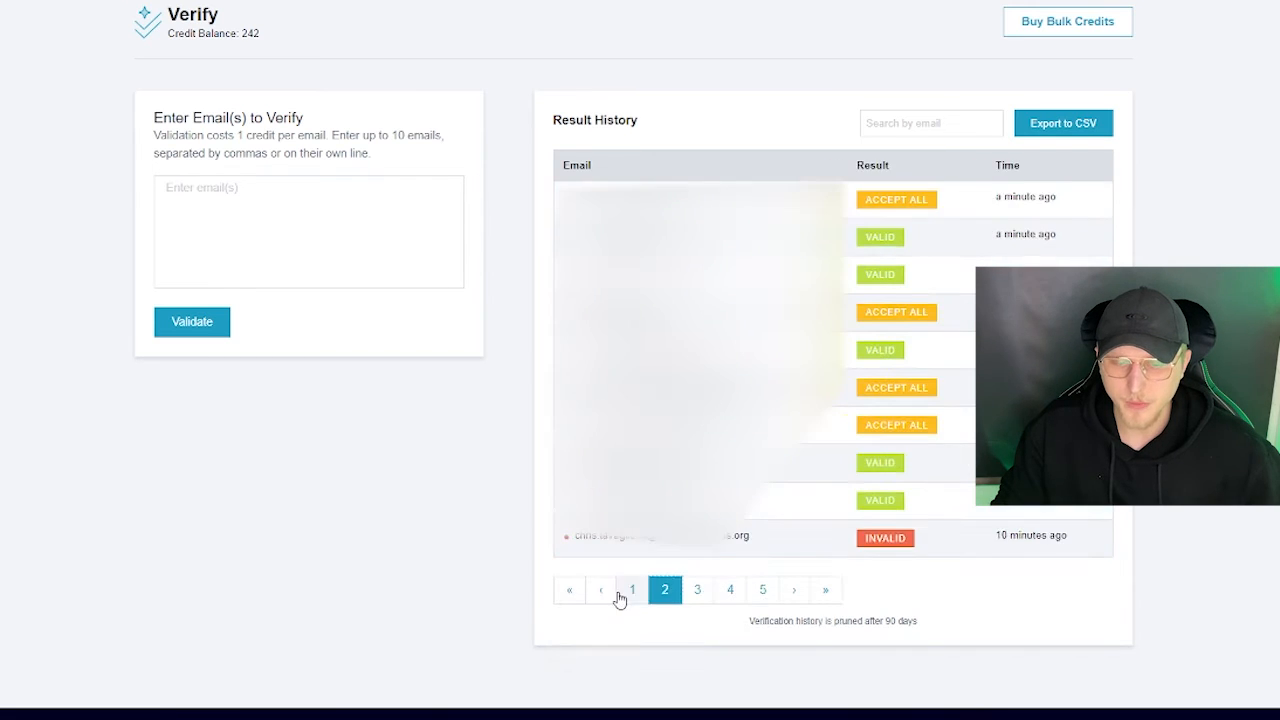
pyautogui.moveTo(847, 567)
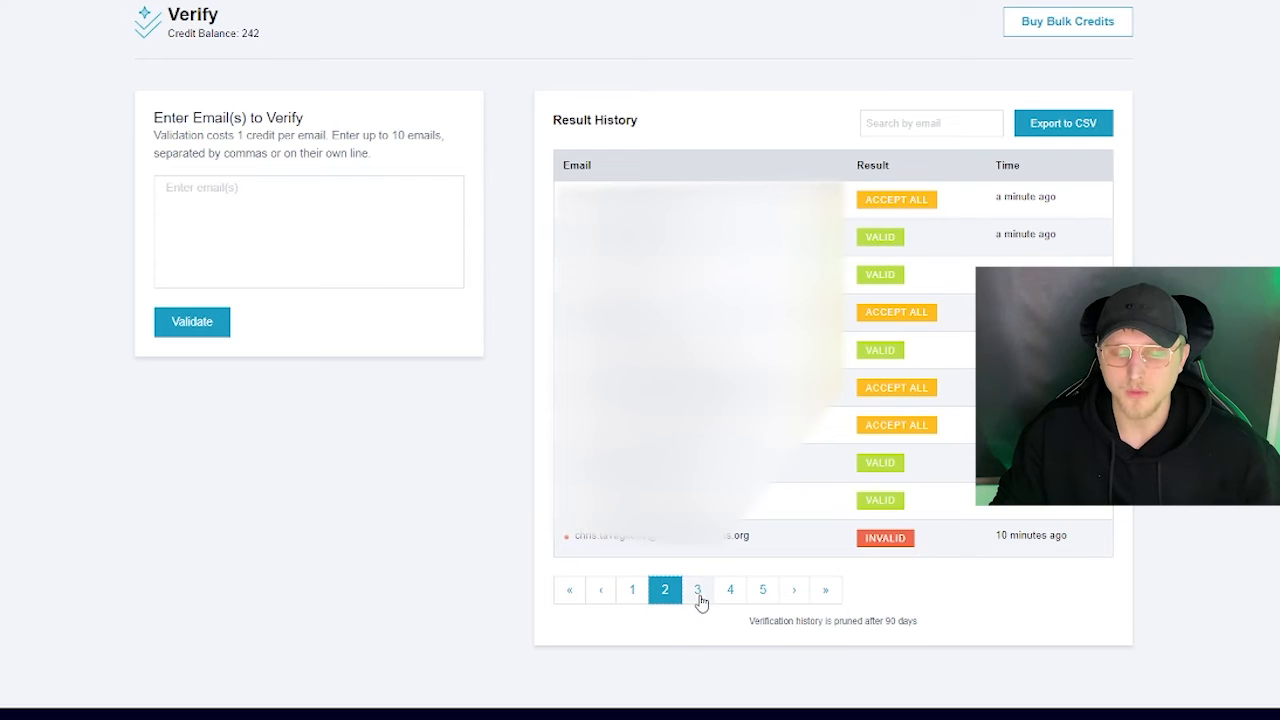
pyautogui.click(569, 589)
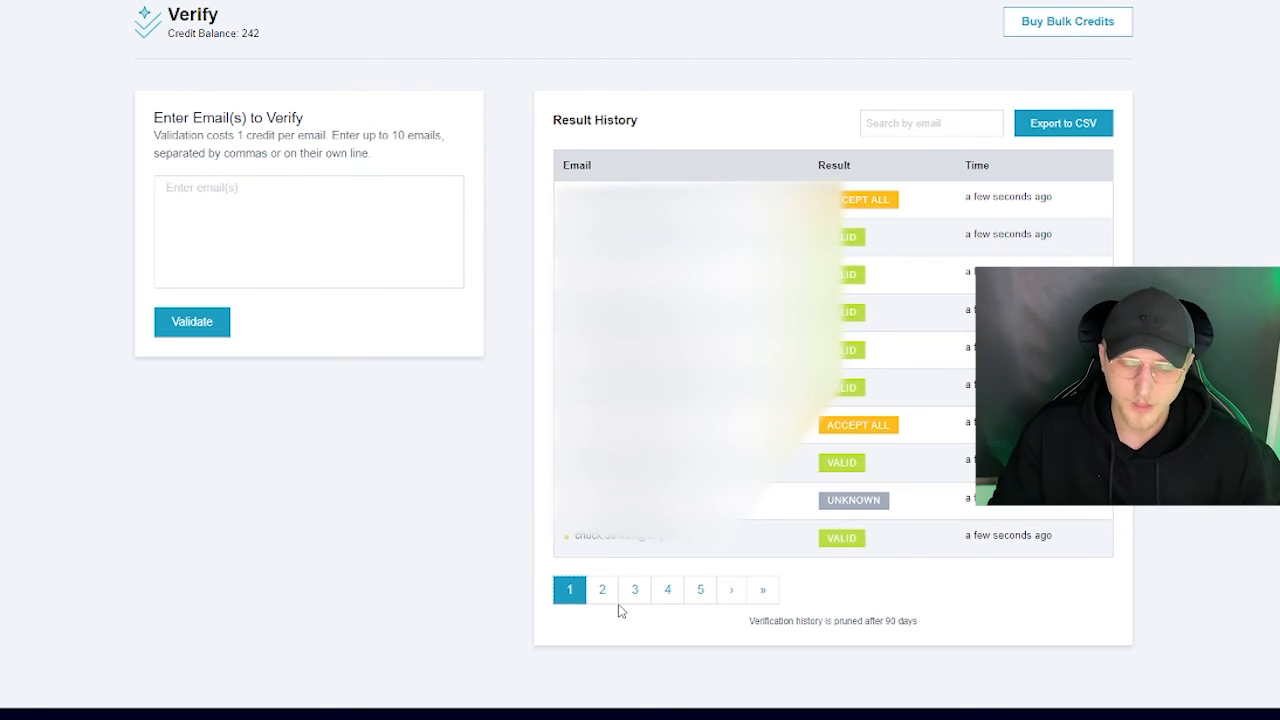
pyautogui.click(602, 589)
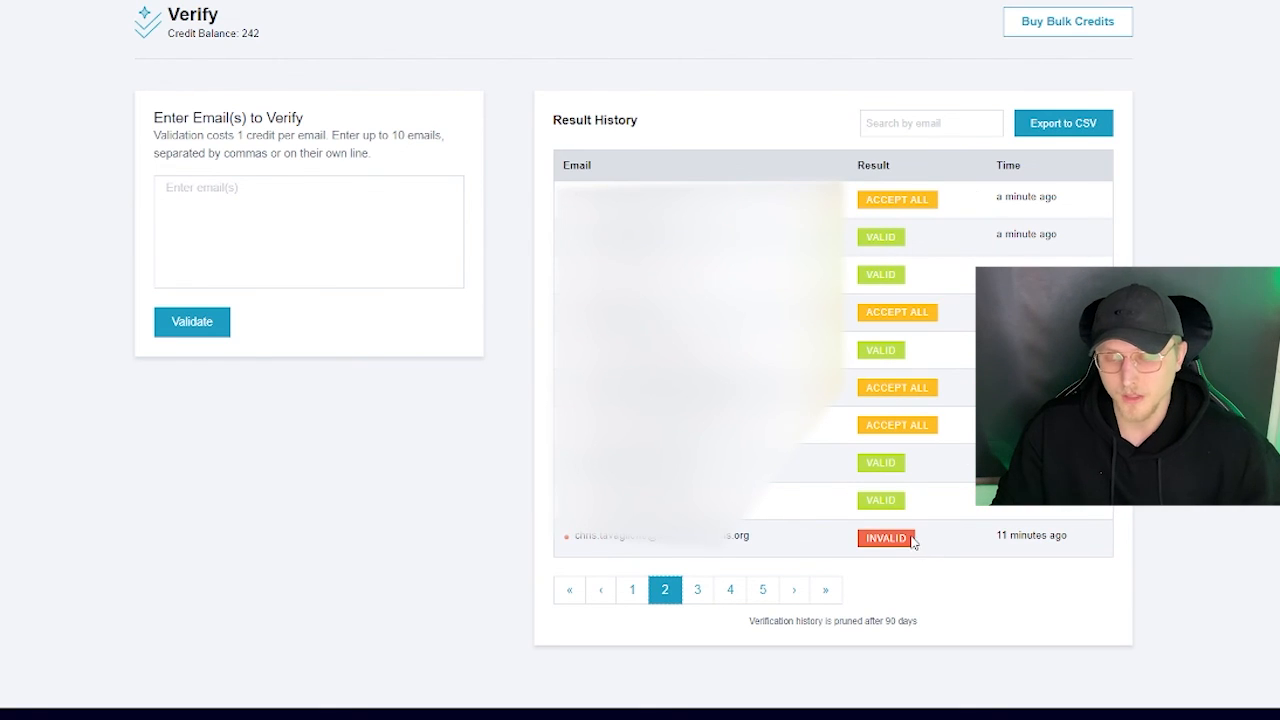
pyautogui.click(697, 589)
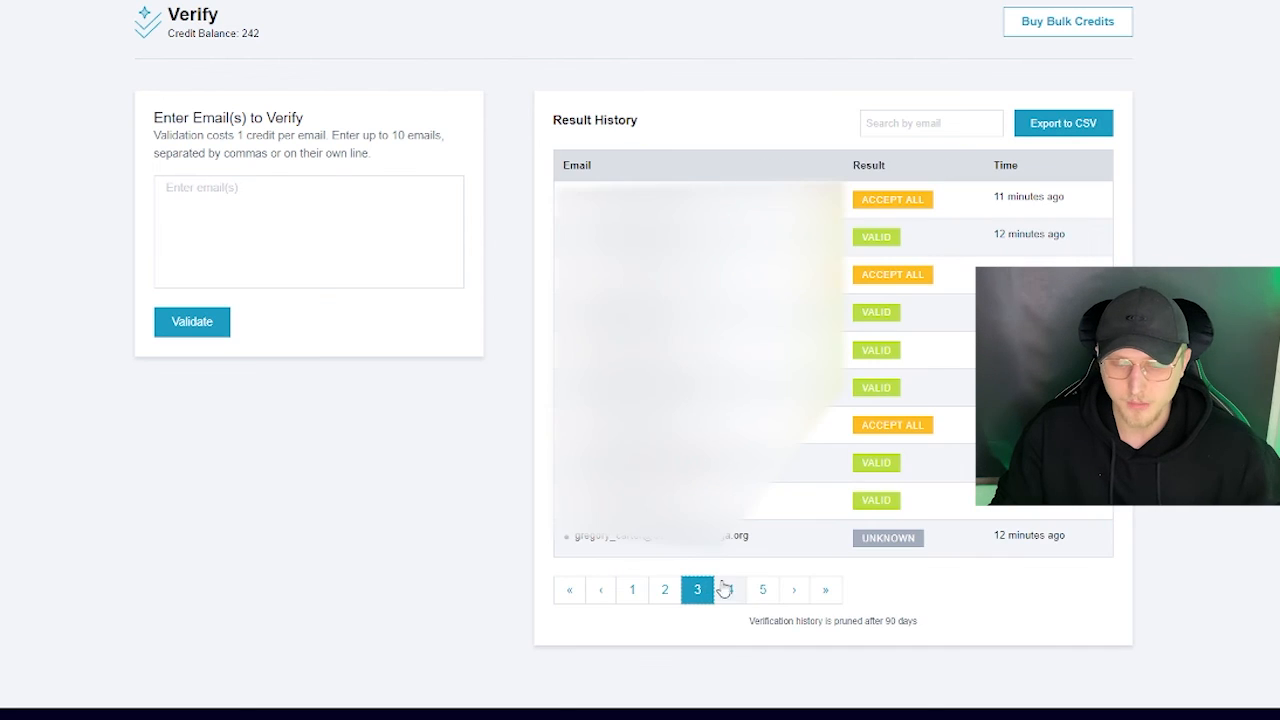
pyautogui.click(696, 589)
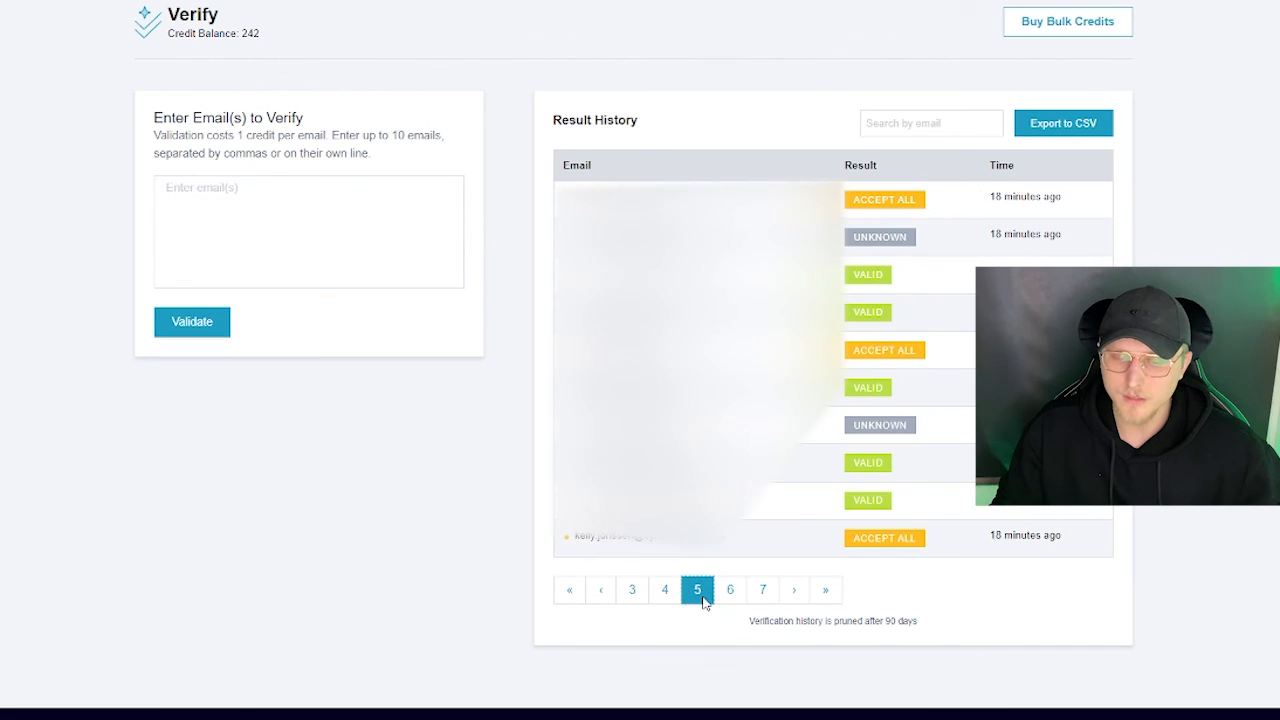
pyautogui.click(730, 589)
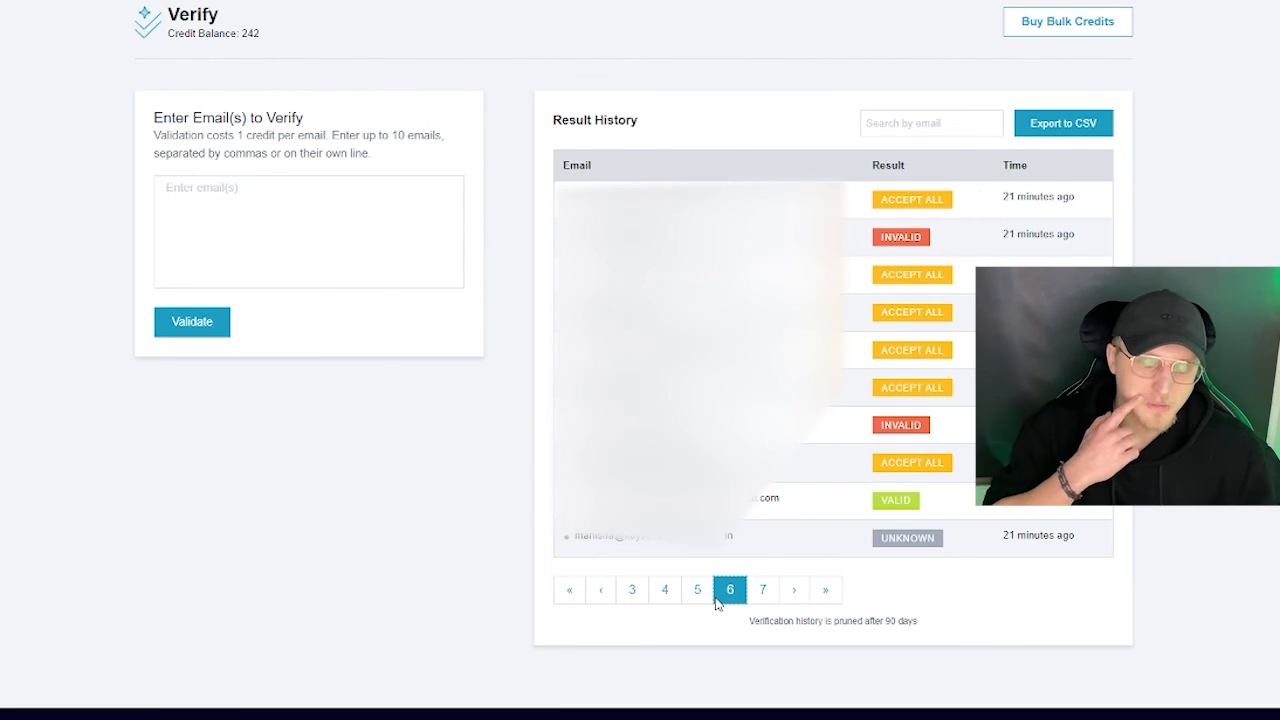